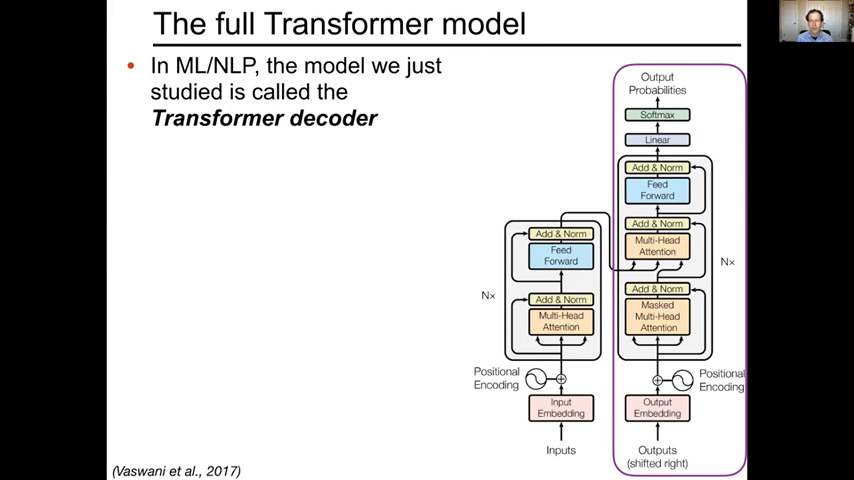
# Step: Advance the slides past the full Transformer model slide to reach the SyntaxGym home page
pyautogui.press('right')
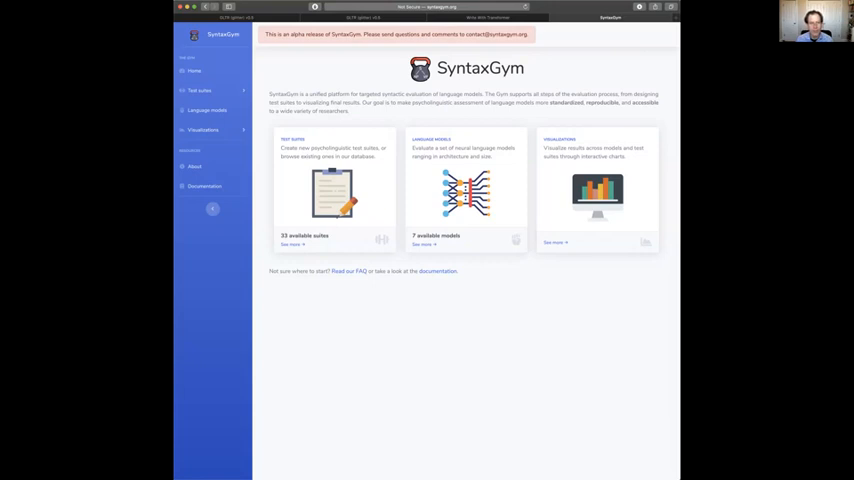
# Step: Search the test suites for 'subordination' and open the Subordination suite
pyautogui.click(198, 90)
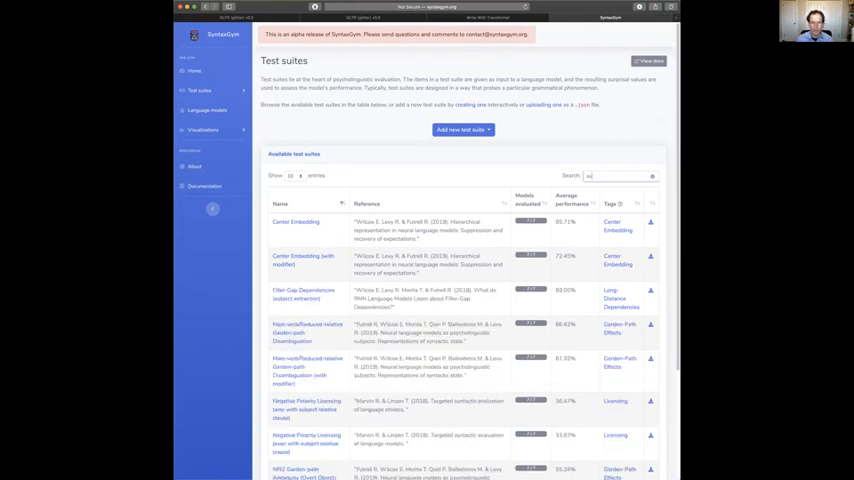
pyautogui.write('subordination')
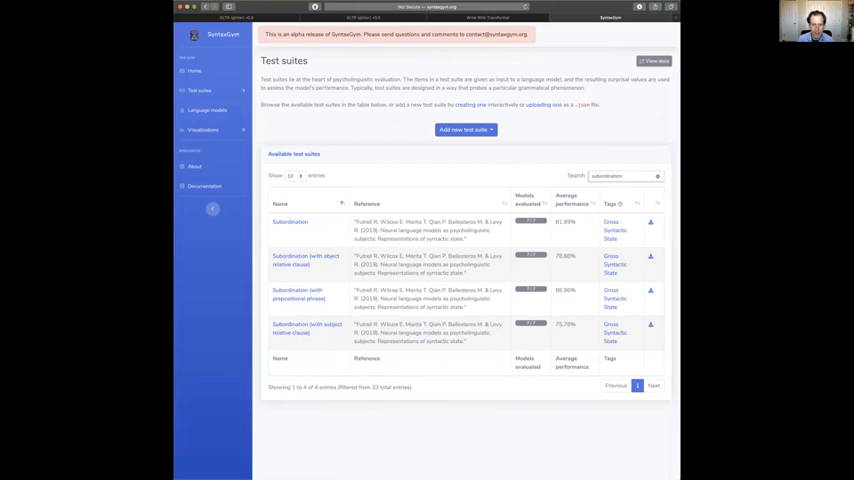
pyautogui.moveTo(288, 222)
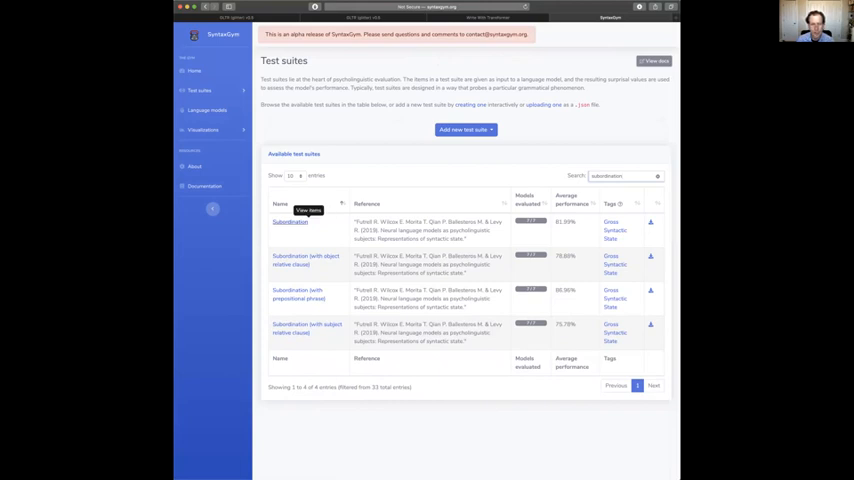
pyautogui.click(288, 222)
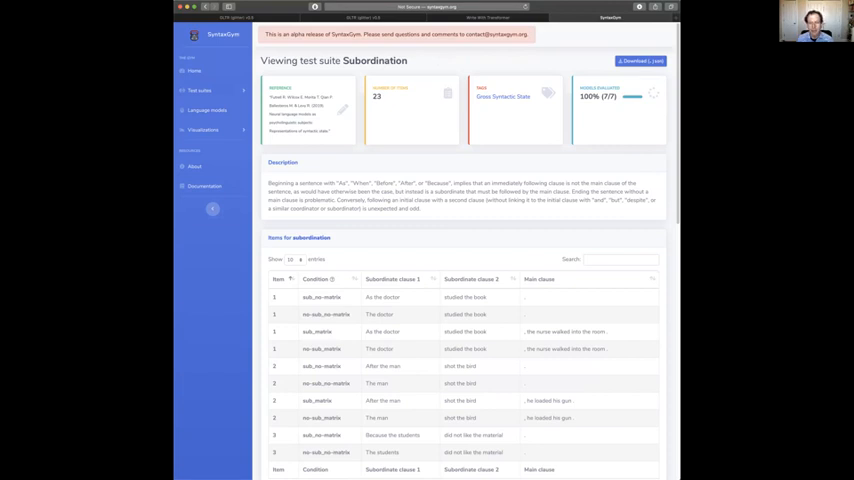
pyautogui.scroll(-3)
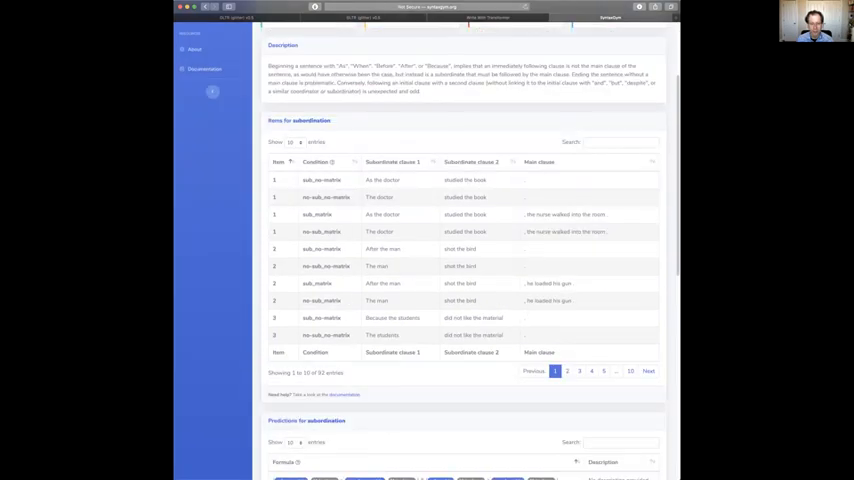
pyautogui.scroll(-3)
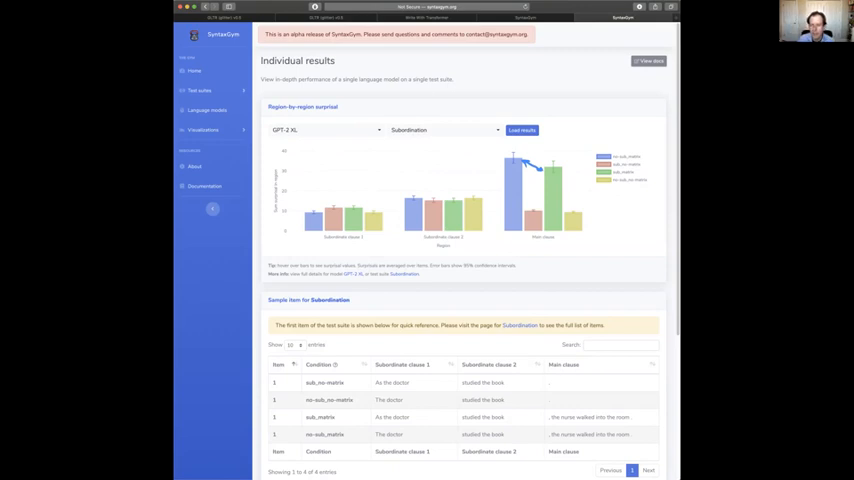
pyautogui.moveTo(448, 200)
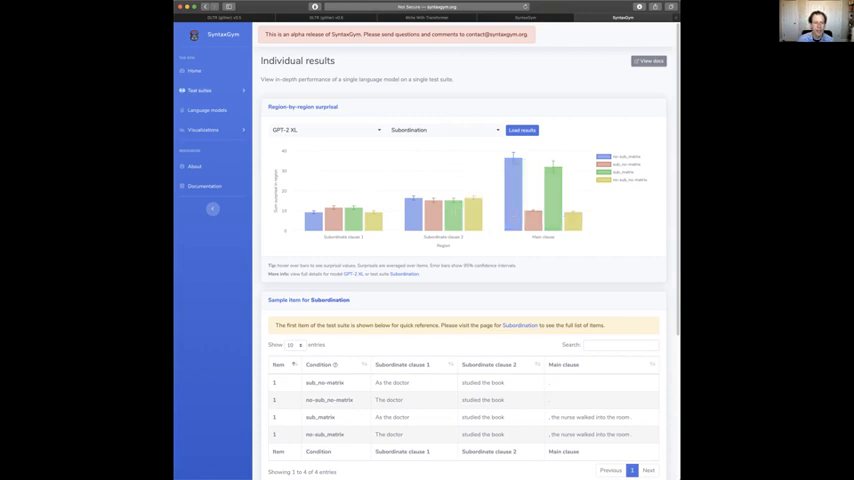
# Step: Return to the full SyntaxGym test suites list
pyautogui.click(199, 90)
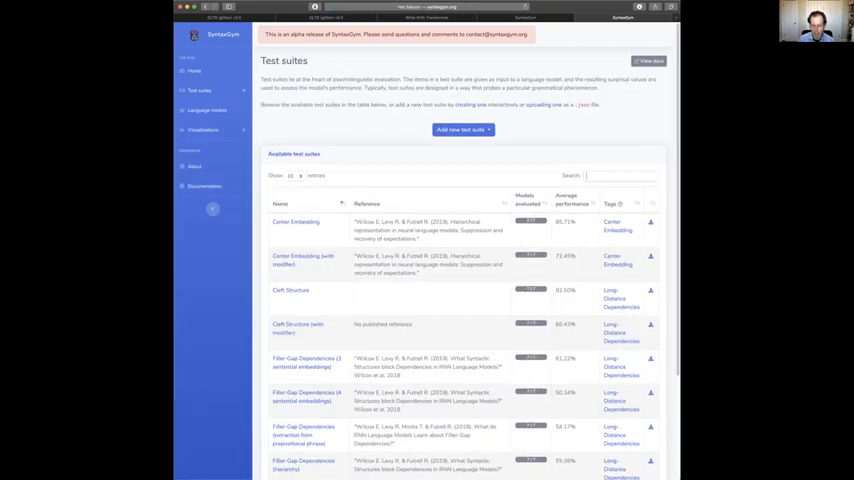
# Step: Search suites for 'NPZ' and open NP/Z Garden-path Ambiguity (Verb Transitivity)
pyautogui.write('NPZ')
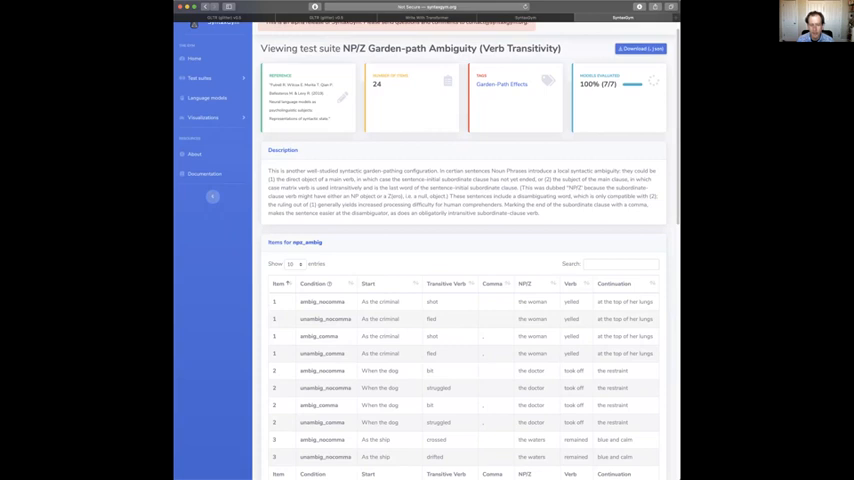
pyautogui.doubleClick(325, 388)
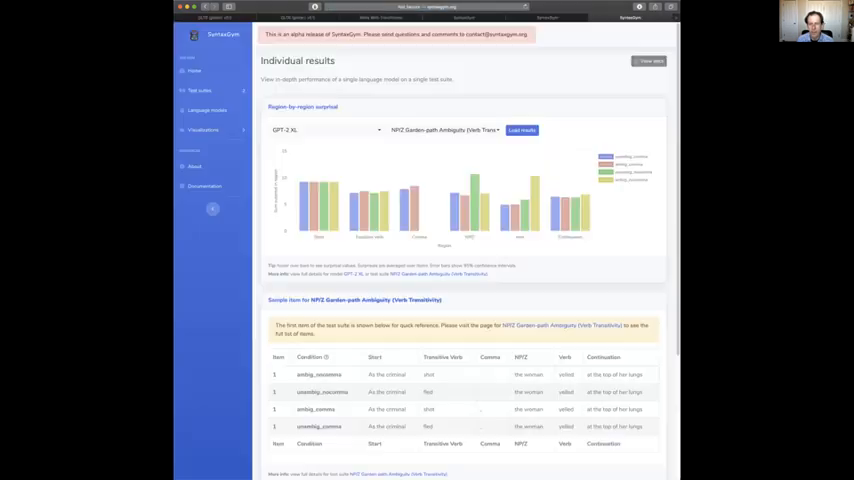
# Step: Load GPT-2 XL surprisal results for the NP/Z Garden-path Ambiguity suite
pyautogui.click(521, 130)
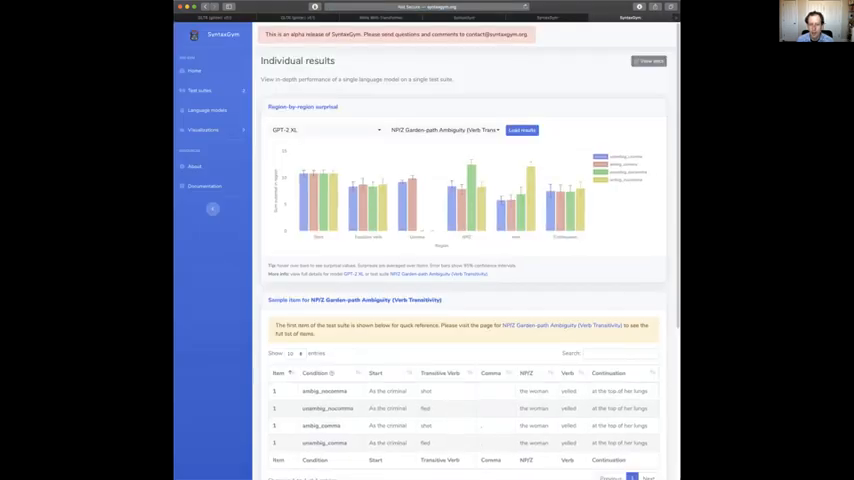